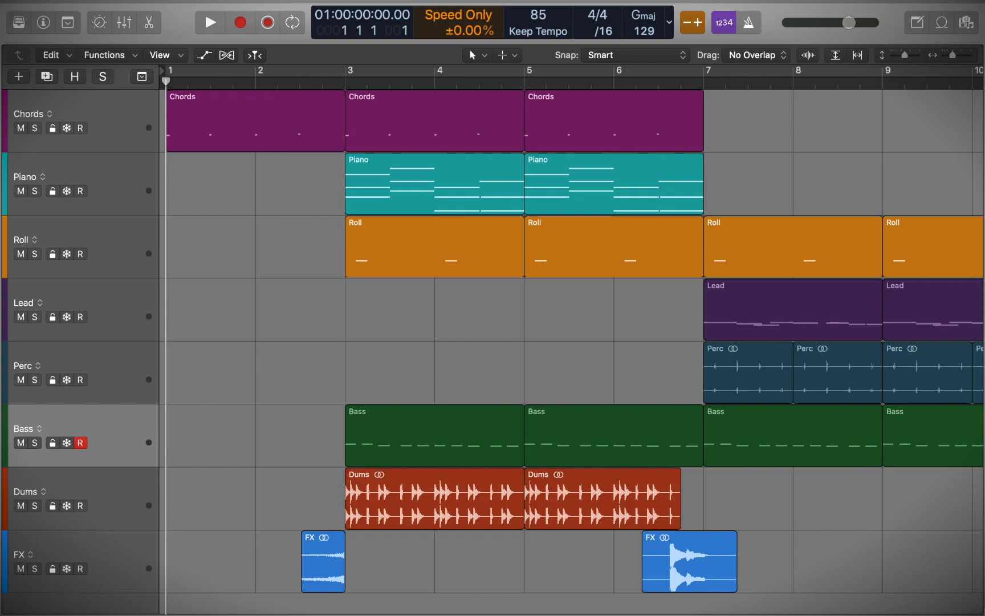
Play back the arrangement and stop it again
{"action": "left_click", "coordinate": [209, 22]}
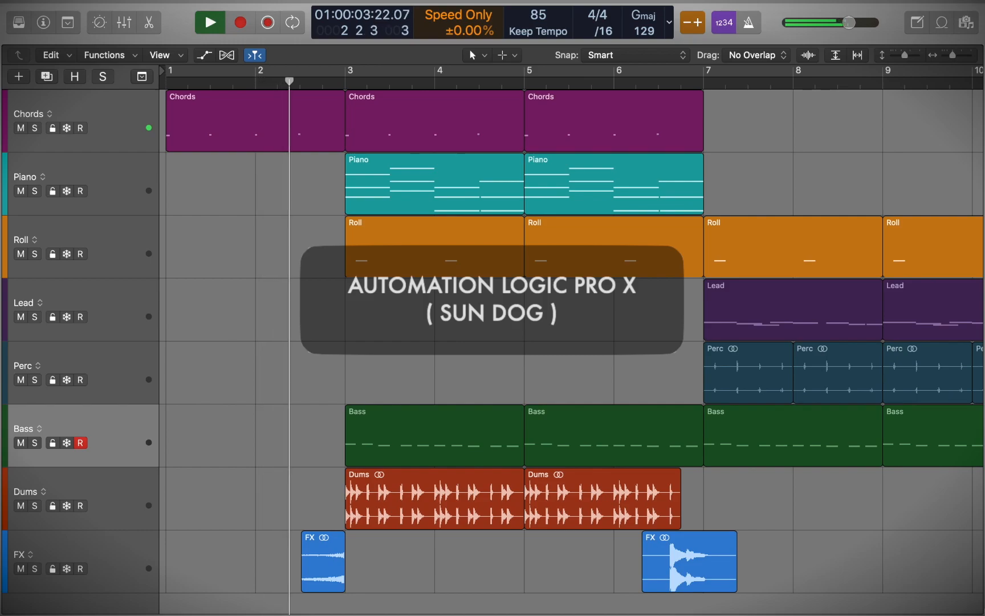
{"action": "left_click", "coordinate": [210, 22]}
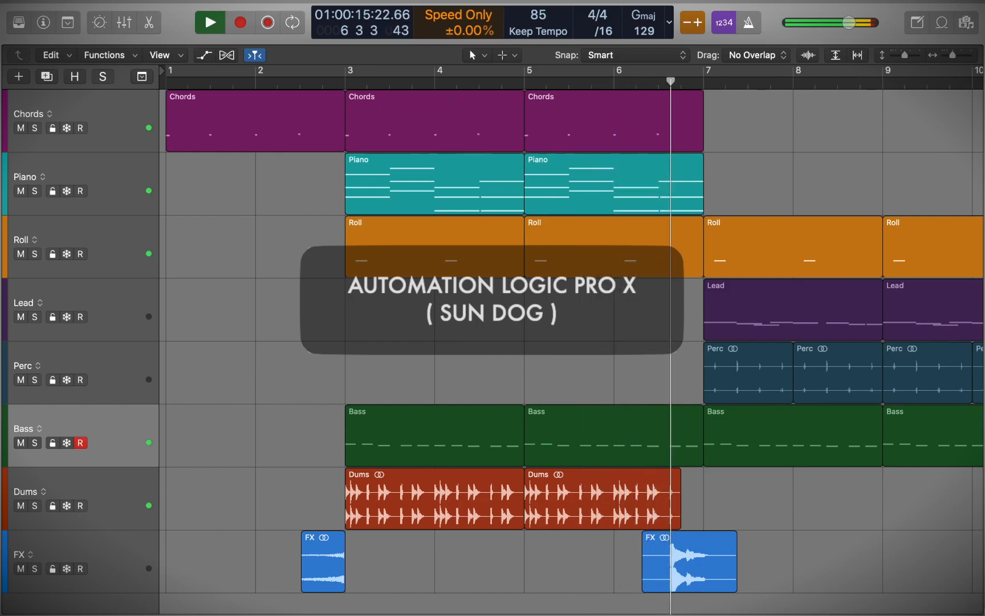
{"action": "left_click", "coordinate": [209, 22]}
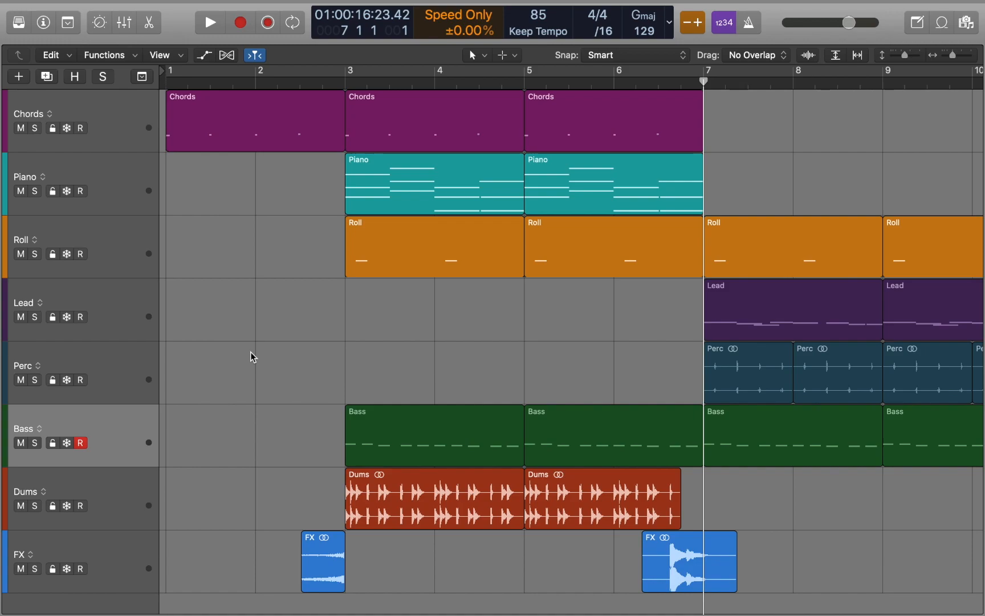
{"action": "mouse_move", "coordinate": [363, 416]}
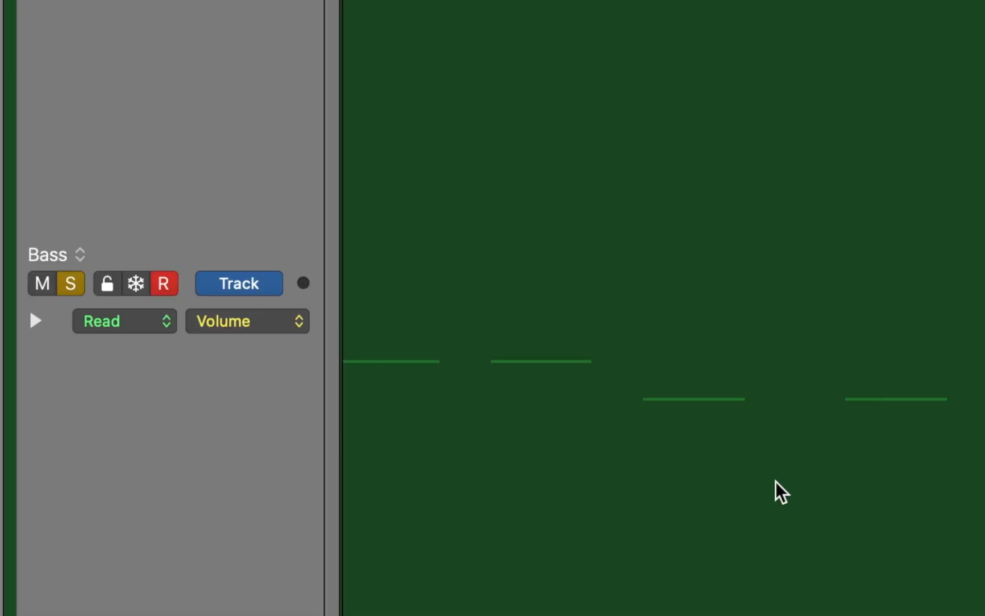
Switch the Bass automation mode to Touch, back to Read, and list its automatable parameters
{"action": "left_click", "coordinate": [125, 322]}
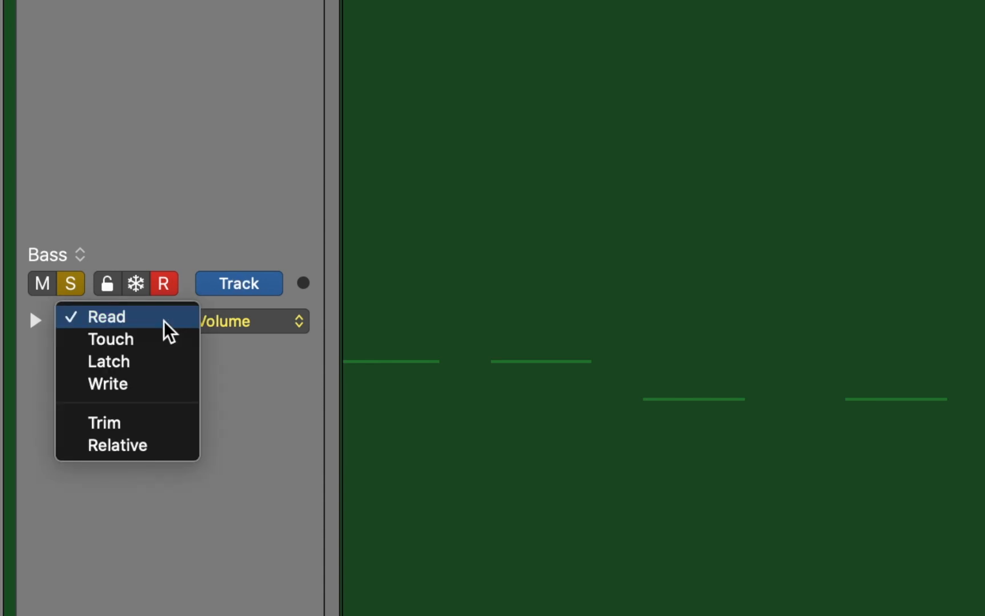
{"action": "left_click", "coordinate": [110, 340]}
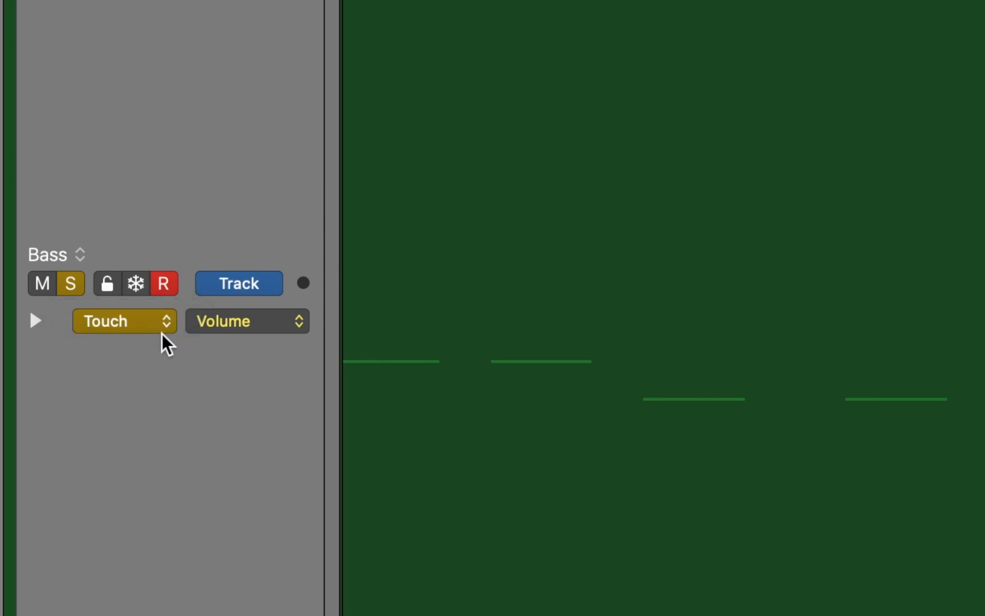
{"action": "left_click", "coordinate": [120, 321]}
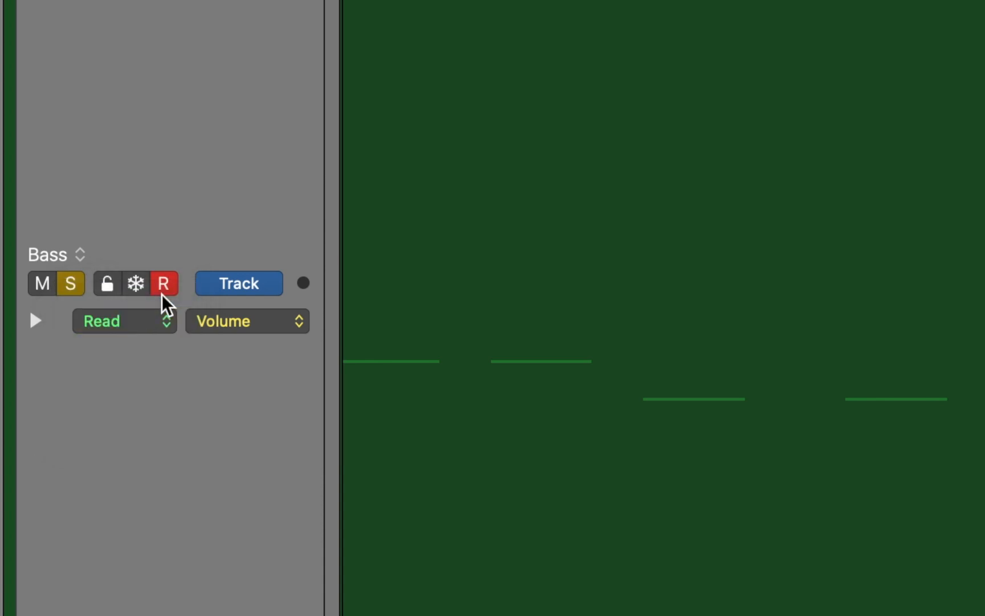
{"action": "left_click", "coordinate": [246, 321]}
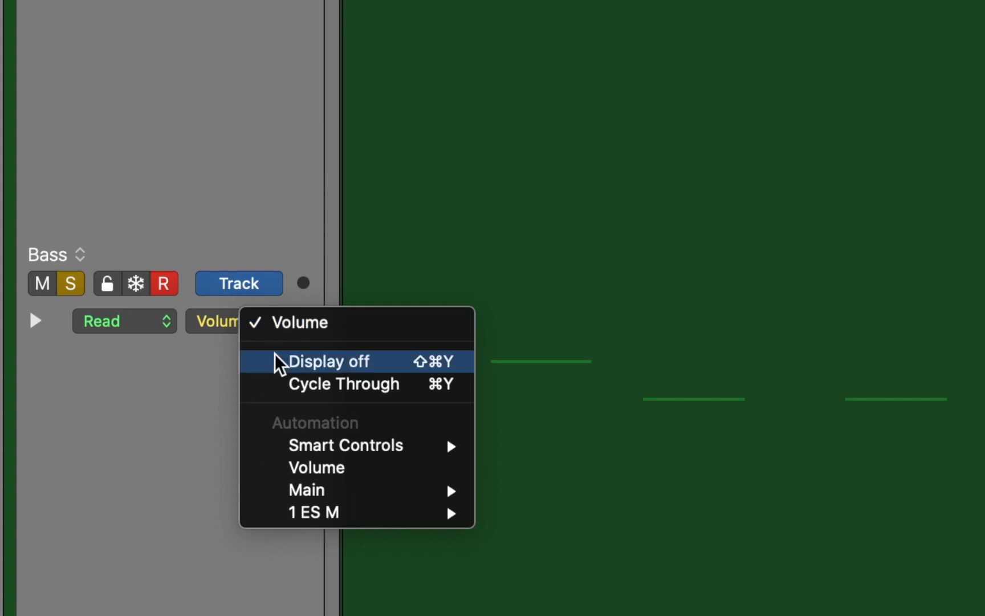
{"action": "mouse_move", "coordinate": [314, 513]}
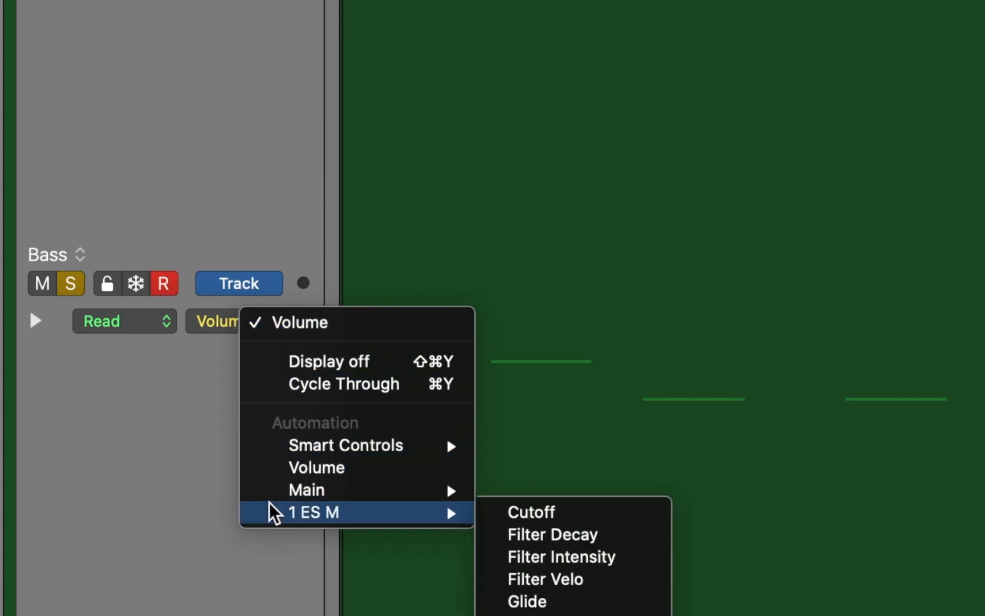
Draw an ES M Cutoff ramp from about 30% up to 73.228% and audition it
{"action": "left_click", "coordinate": [531, 512]}
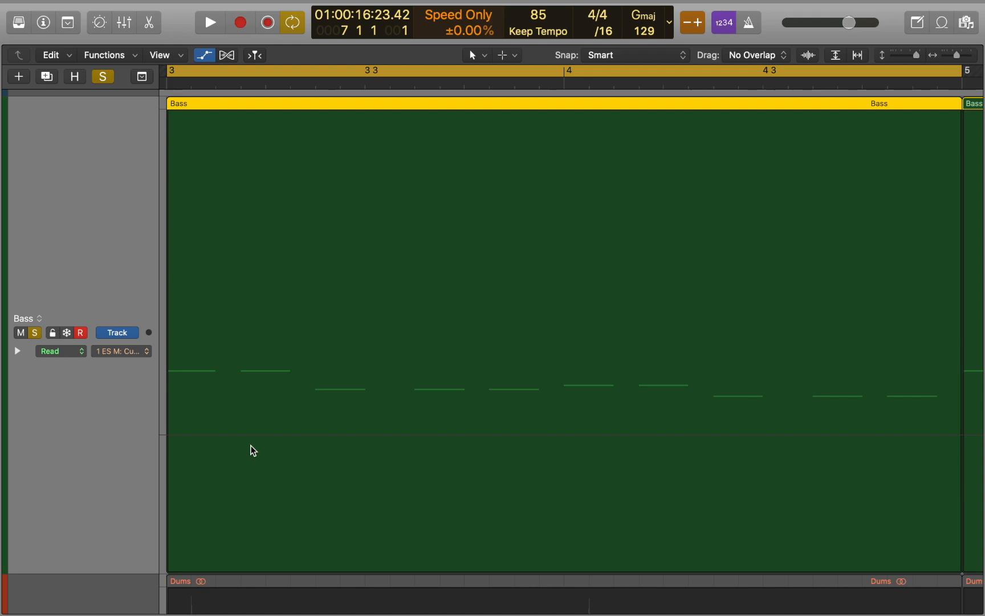
{"action": "mouse_move", "coordinate": [223, 444]}
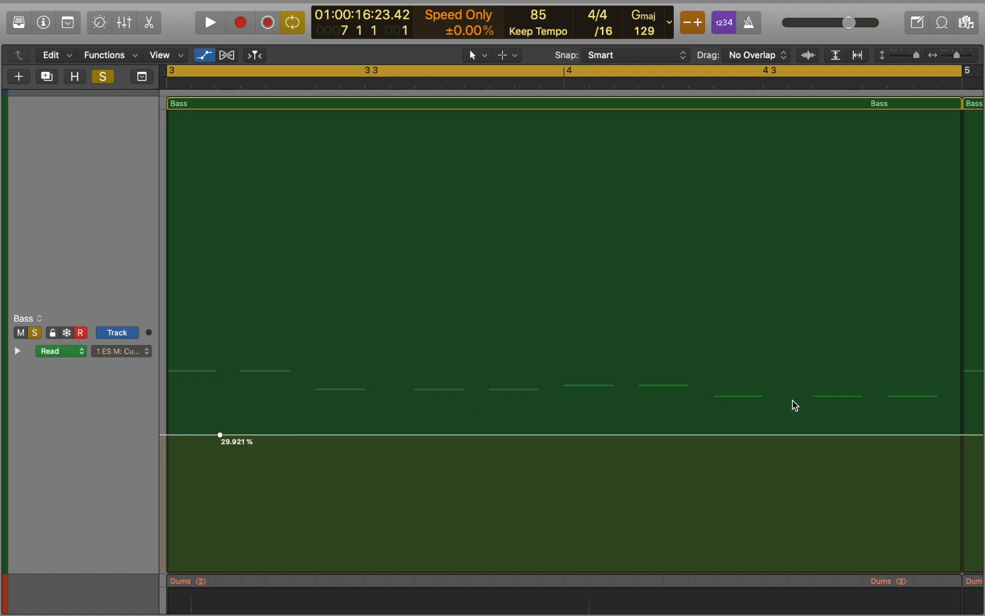
{"action": "left_click_drag", "start_coordinate": [219, 434], "coordinate": [825, 388]}
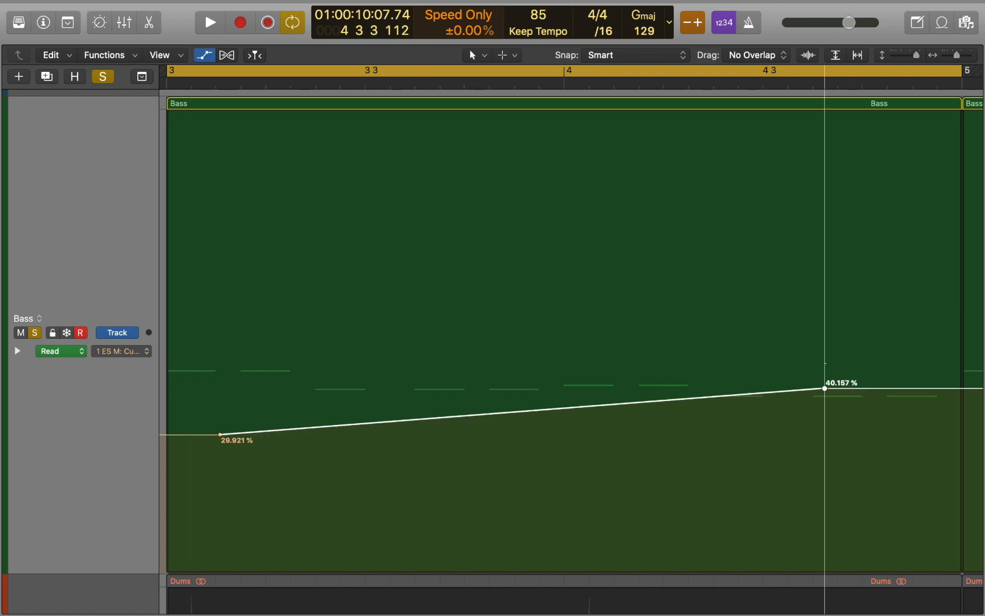
{"action": "left_click_drag", "start_coordinate": [822, 387], "coordinate": [822, 234]}
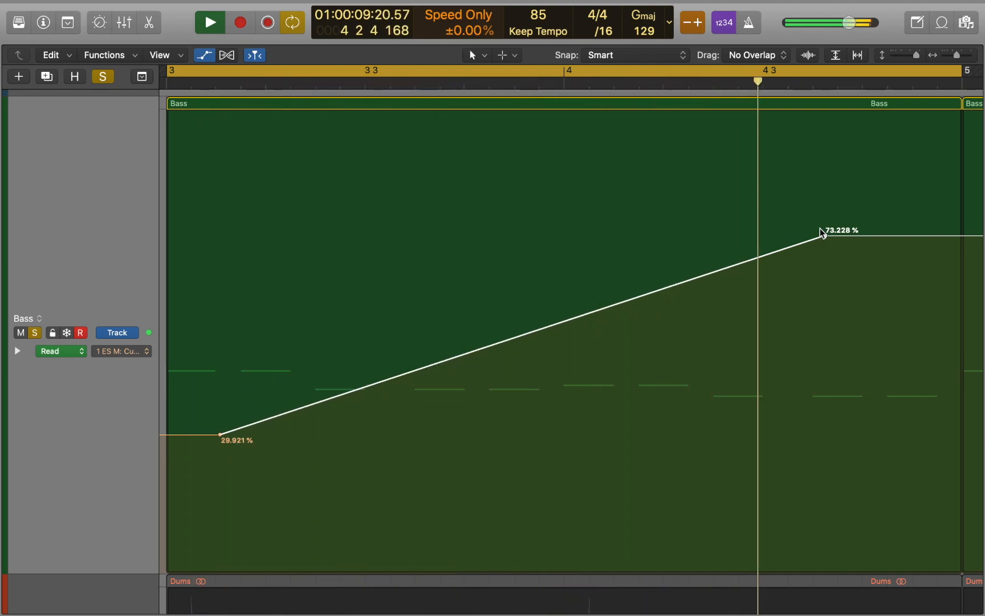
{"action": "left_click", "coordinate": [210, 23]}
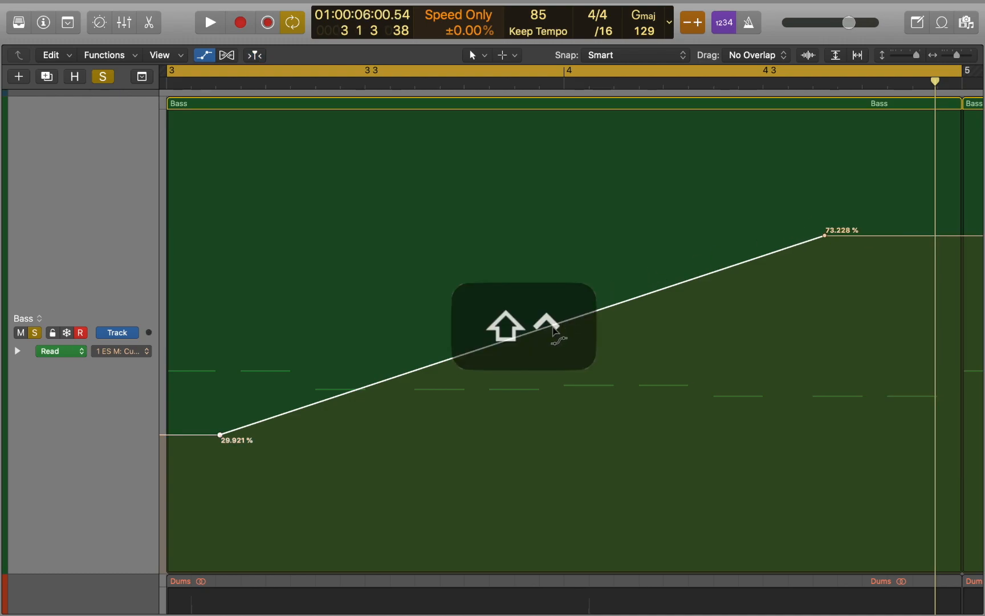
Bend the cutoff ramp into an S-curve, then leave only the flat 29.921% point
{"action": "left_click_drag", "start_coordinate": [556, 333], "coordinate": [483, 323]}
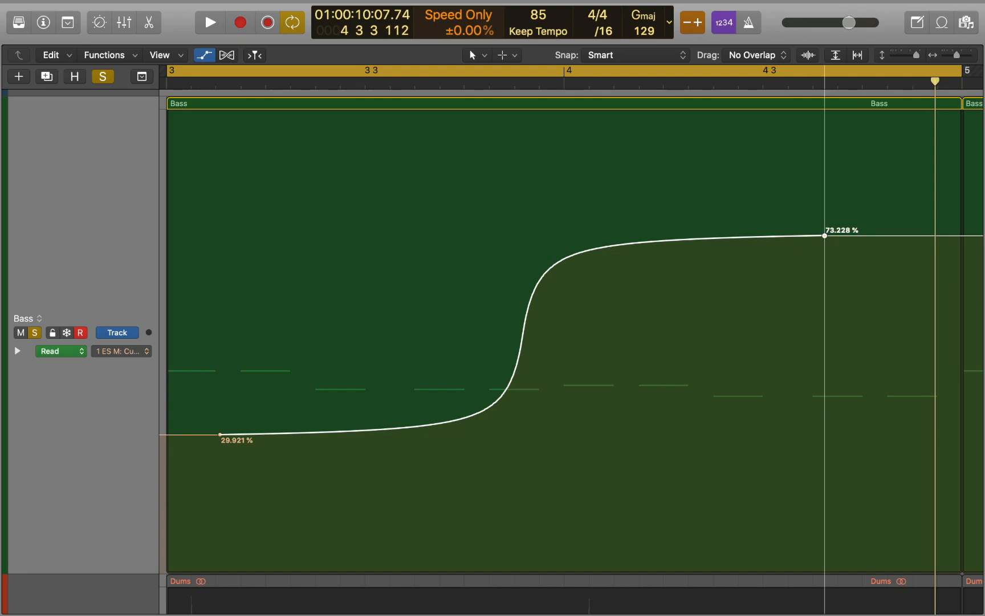
{"action": "left_click_drag", "start_coordinate": [823, 235], "coordinate": [823, 246]}
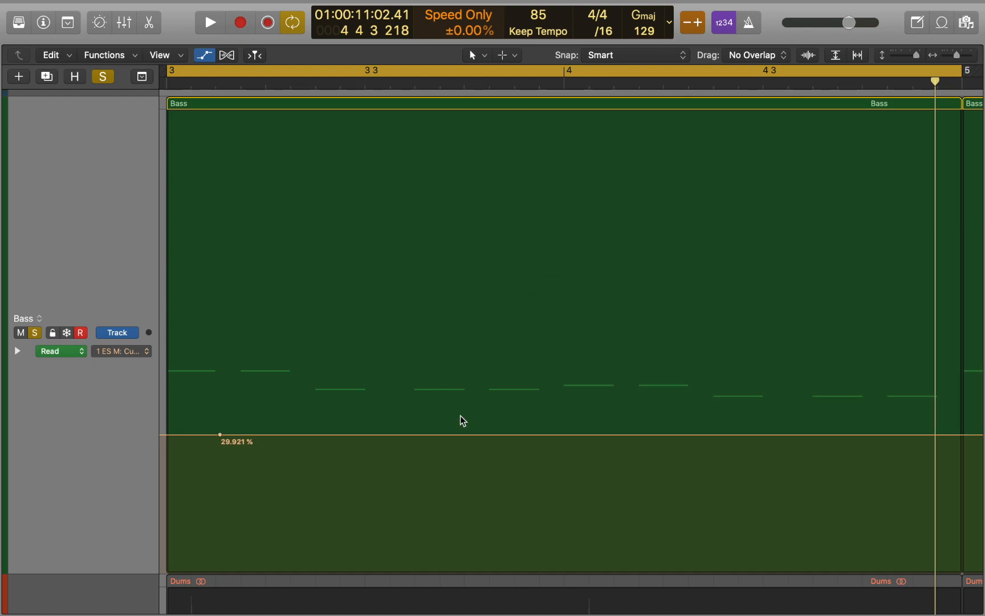
Draw a square cutoff step to 66.929%, then delete the Bass track's automation via Mix
{"action": "key", "text": "cmd"}
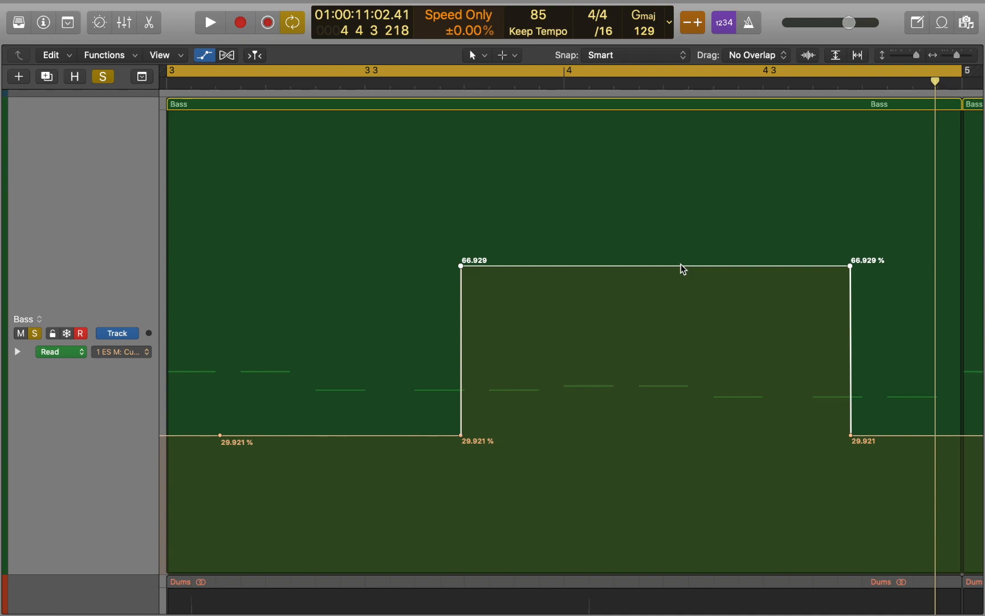
{"action": "left_click", "coordinate": [310, 8]}
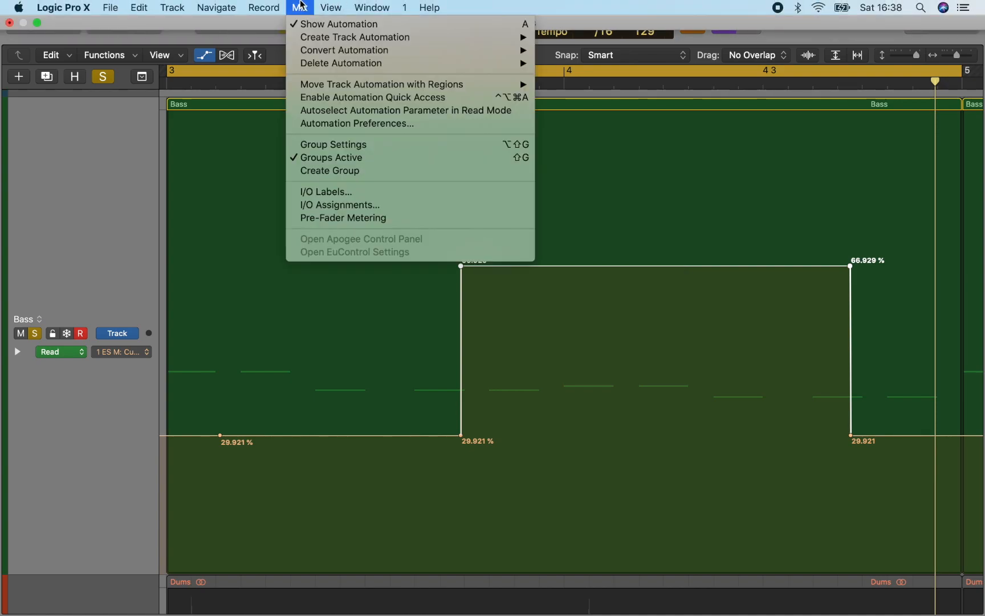
{"action": "mouse_move", "coordinate": [327, 67]}
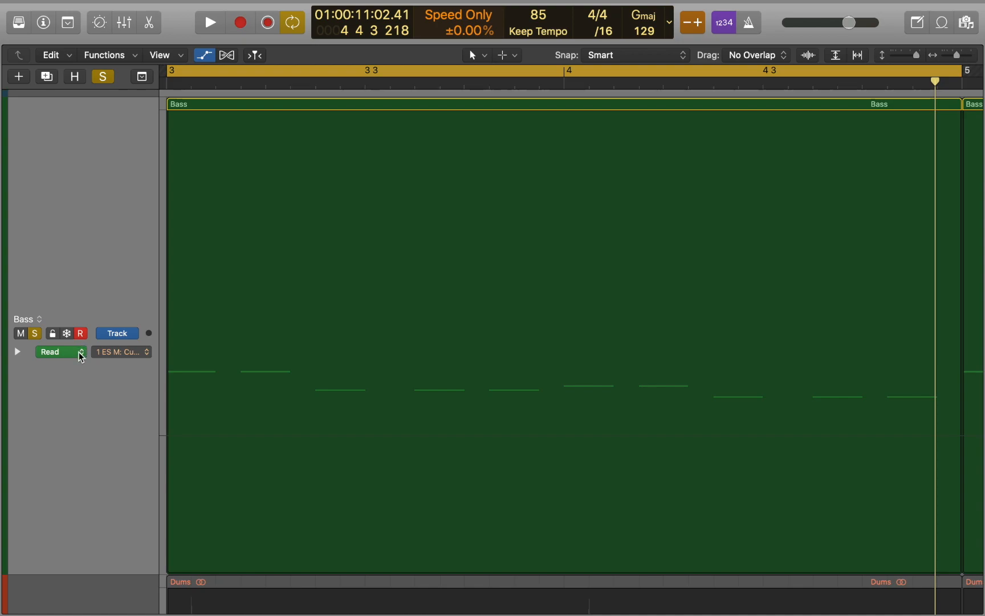
In Touch mode, record live ES M Cutoff knob moves rising to about 68.5%, then close the synth
{"action": "left_click", "coordinate": [60, 351]}
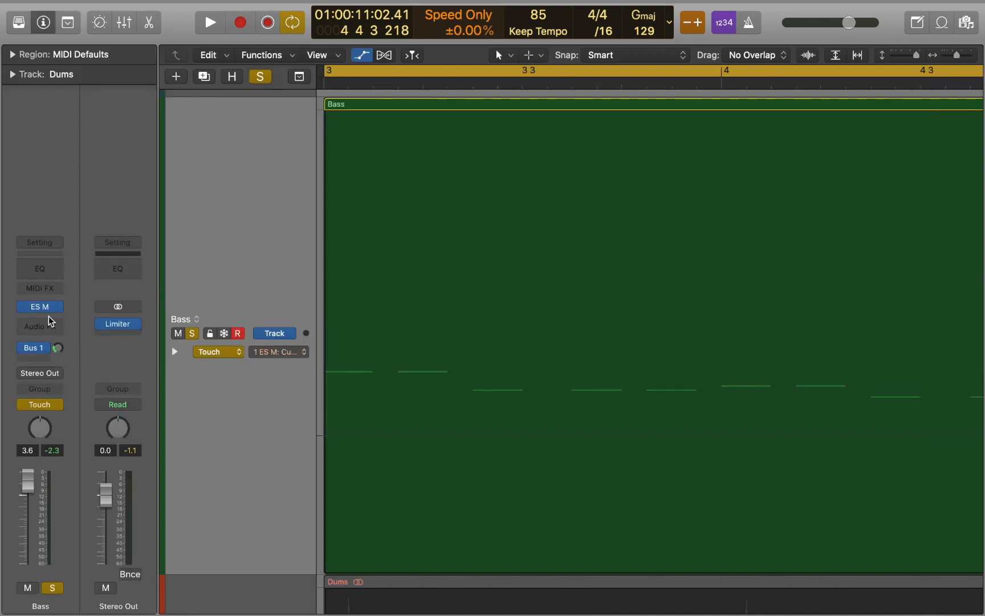
{"action": "left_click", "coordinate": [38, 307]}
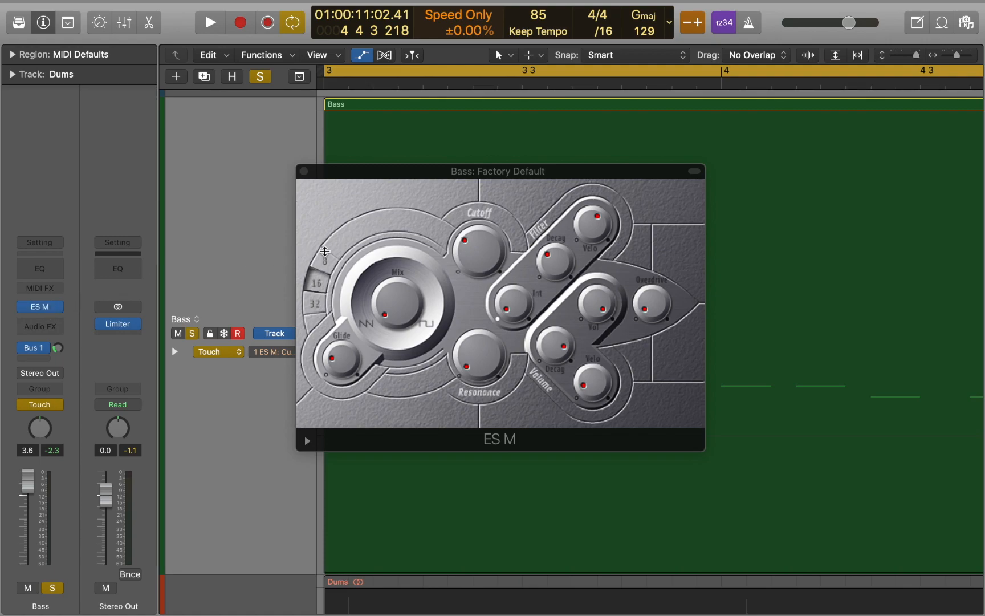
{"action": "mouse_move", "coordinate": [474, 266]}
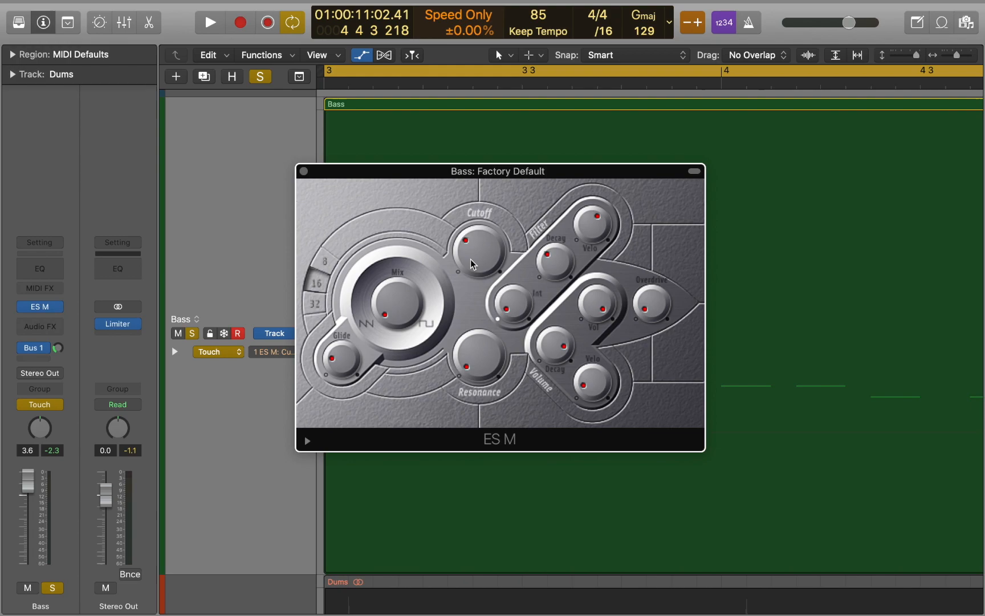
{"action": "left_click", "coordinate": [207, 22]}
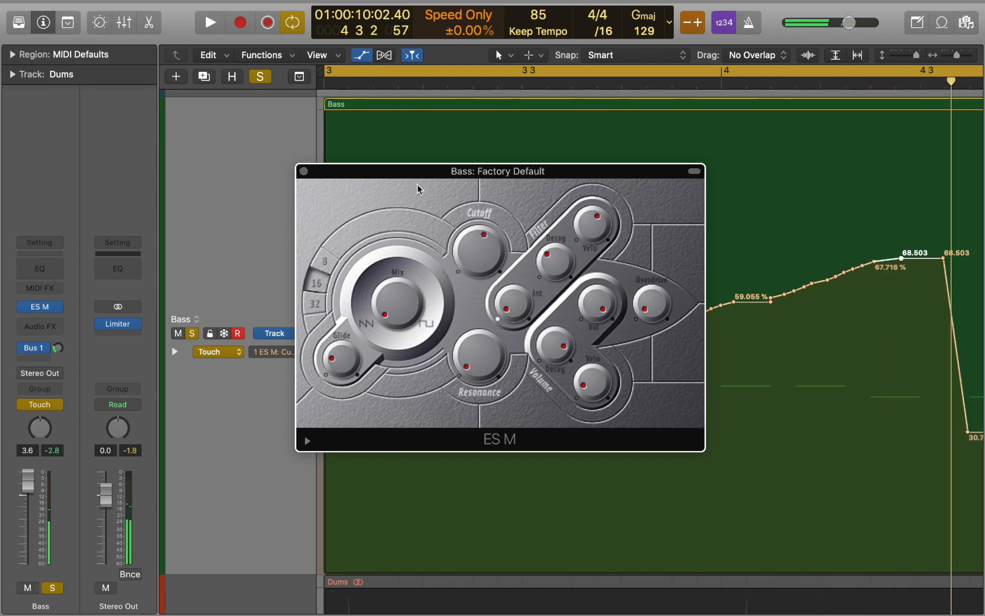
{"action": "left_click", "coordinate": [301, 171]}
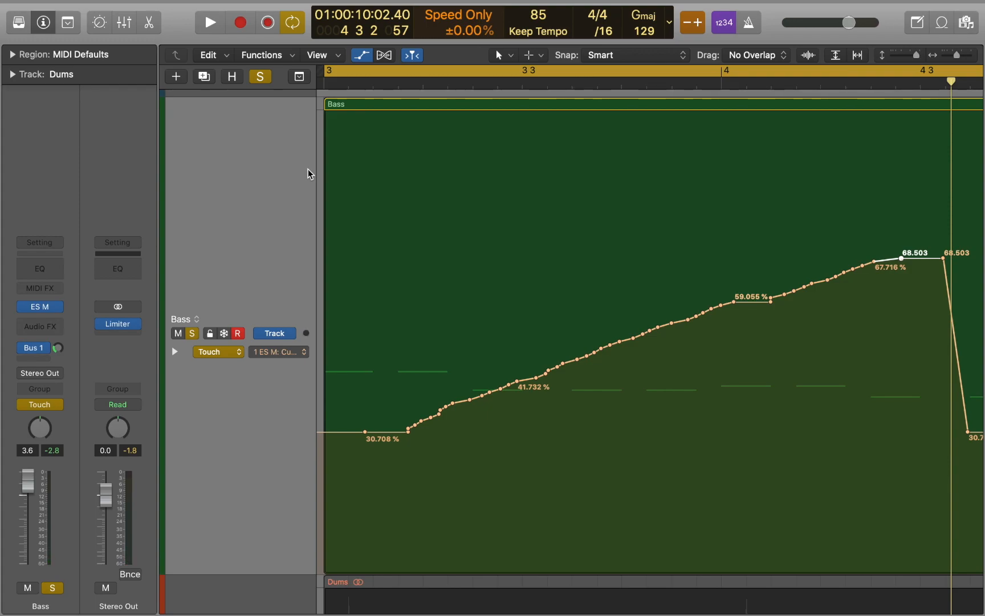
{"action": "mouse_move", "coordinate": [330, 181]}
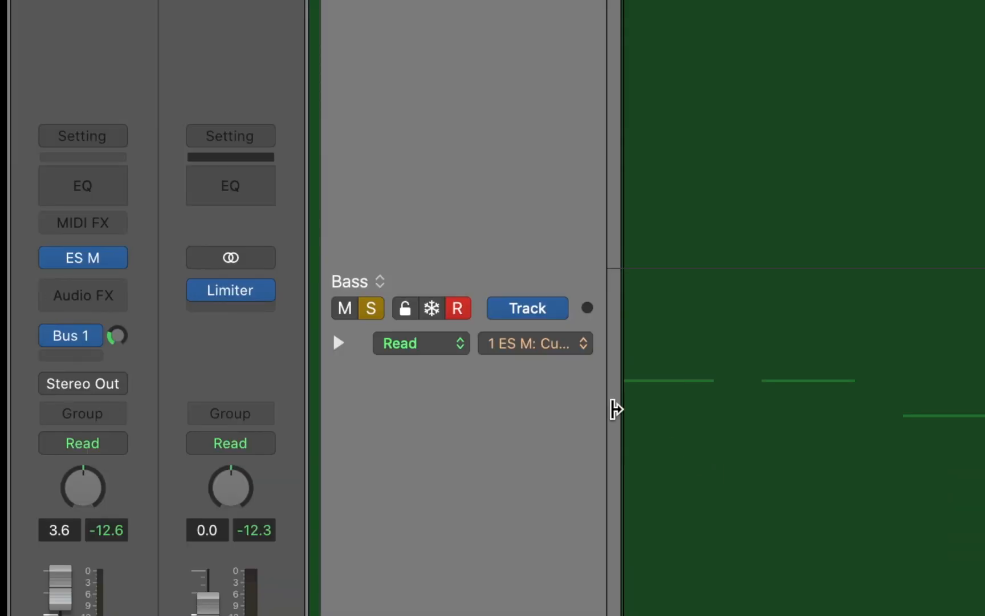
Insert the Modulator MIDI effect on the Bass channel strip's MIDI FX slot
{"action": "left_click", "coordinate": [82, 222]}
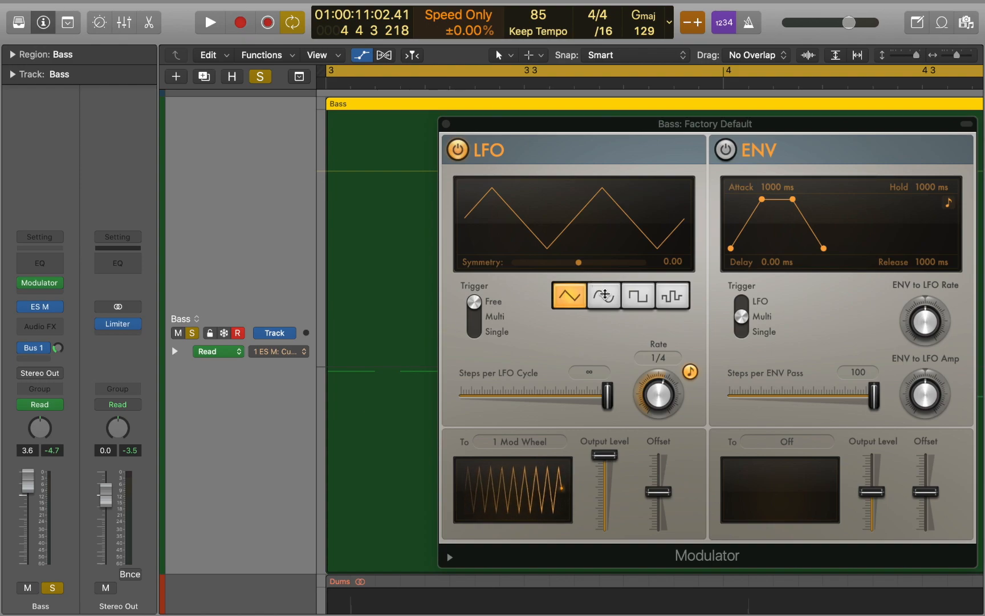
Audition sine, square and random LFO shapes and slow the Rate to 1/2d
{"action": "left_click", "coordinate": [639, 297]}
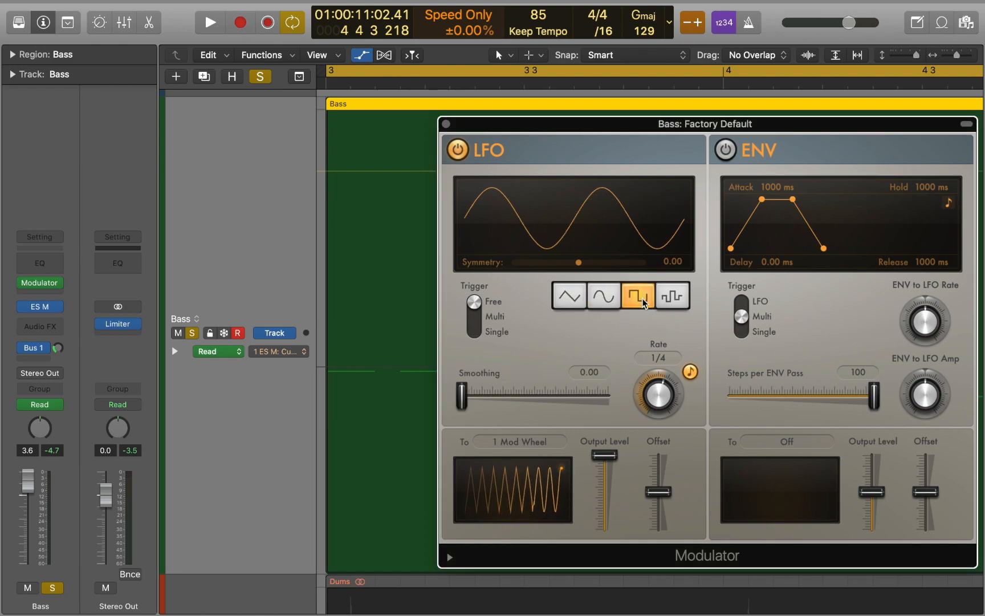
{"action": "left_click", "coordinate": [672, 295]}
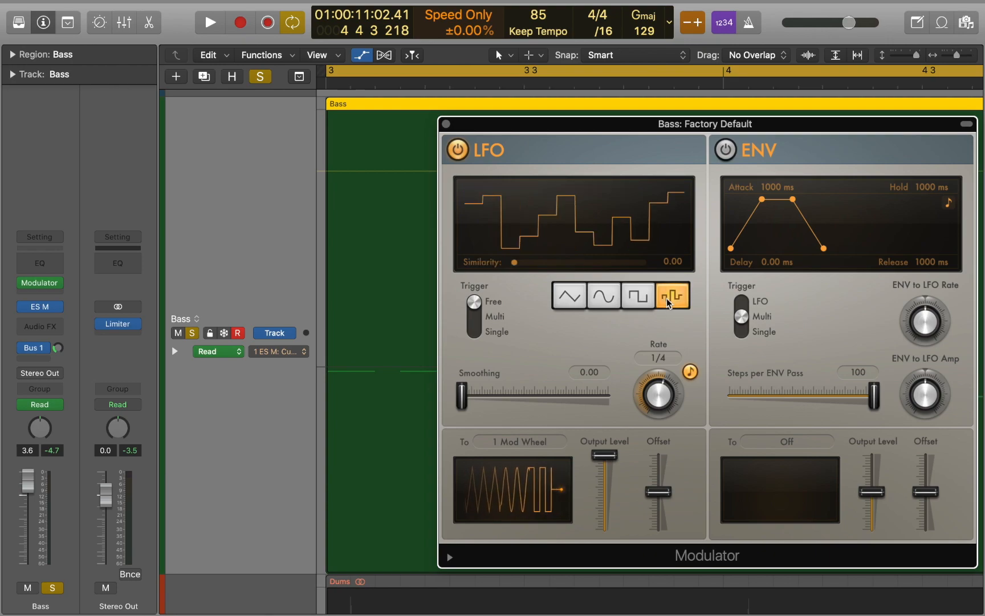
{"action": "left_click", "coordinate": [568, 295]}
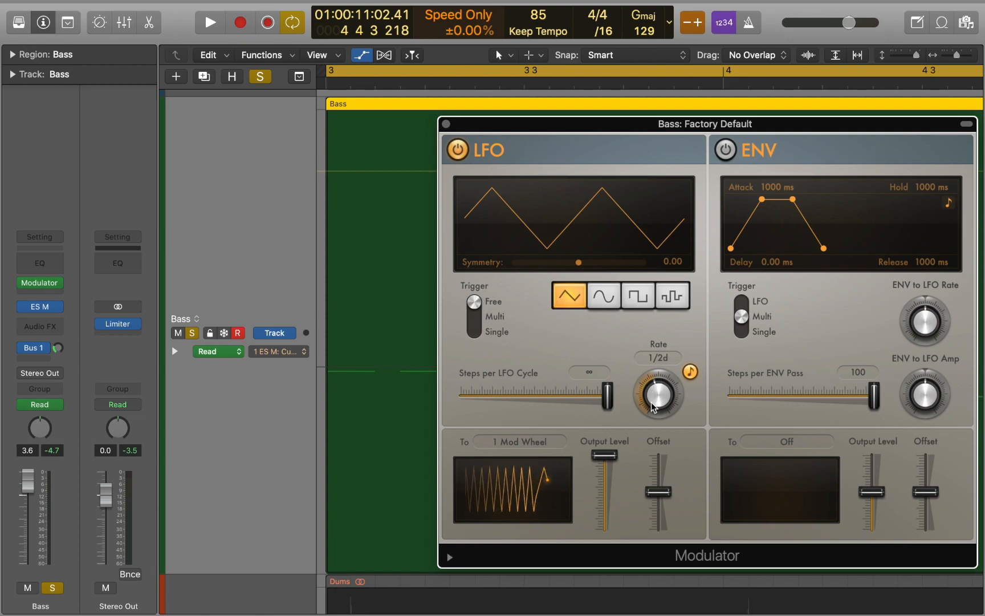
{"action": "left_click_drag", "start_coordinate": [658, 395], "coordinate": [688, 371]}
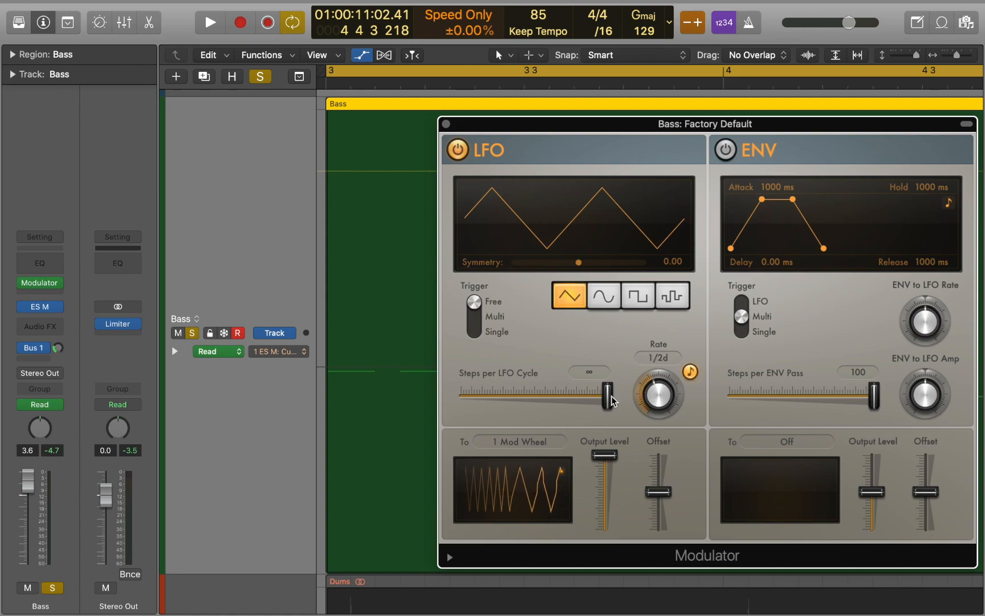
Try 9 and 7 steps per LFO cycle, return to smooth motion, and lower the Output Level
{"action": "left_click_drag", "start_coordinate": [609, 391], "coordinate": [503, 391]}
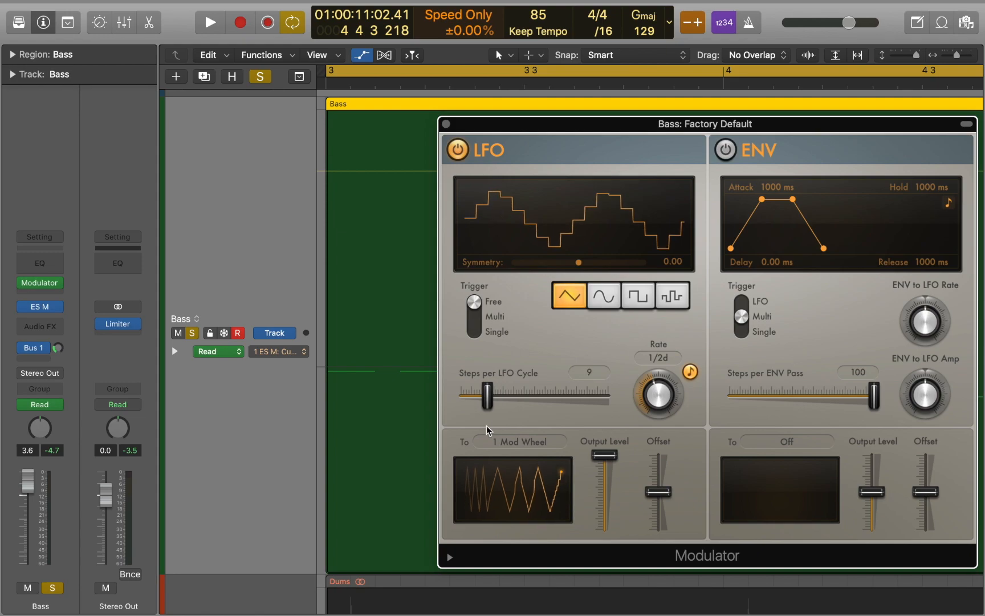
{"action": "left_click_drag", "start_coordinate": [507, 394], "coordinate": [479, 394]}
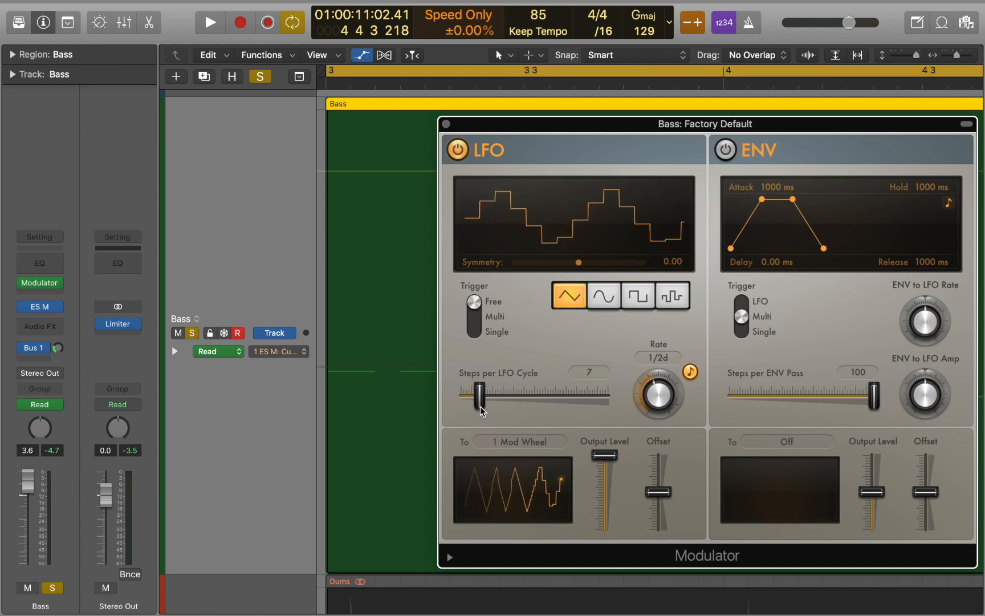
{"action": "left_click_drag", "start_coordinate": [478, 395], "coordinate": [586, 394]}
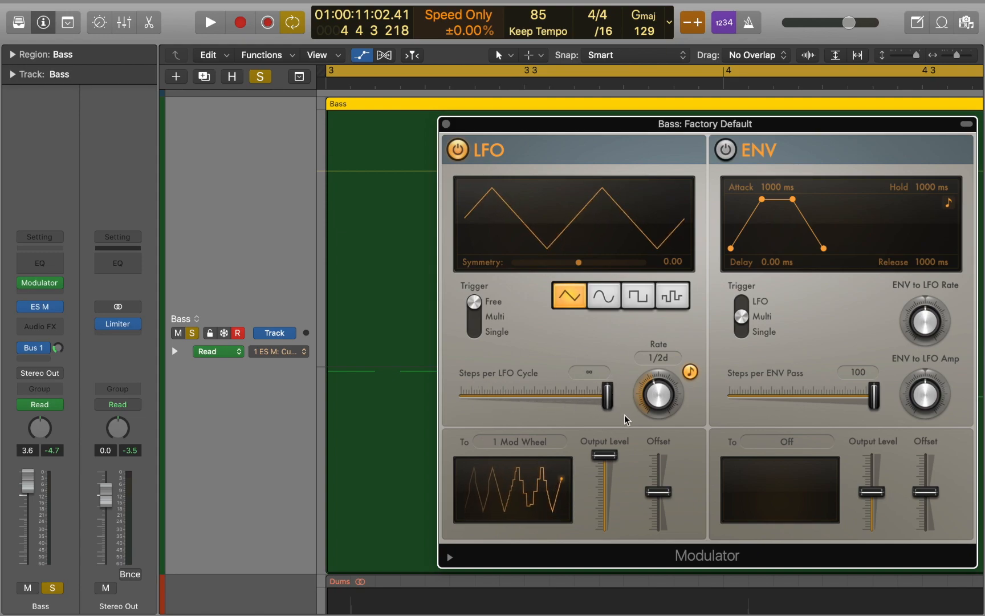
{"action": "left_click_drag", "start_coordinate": [603, 458], "coordinate": [605, 496]}
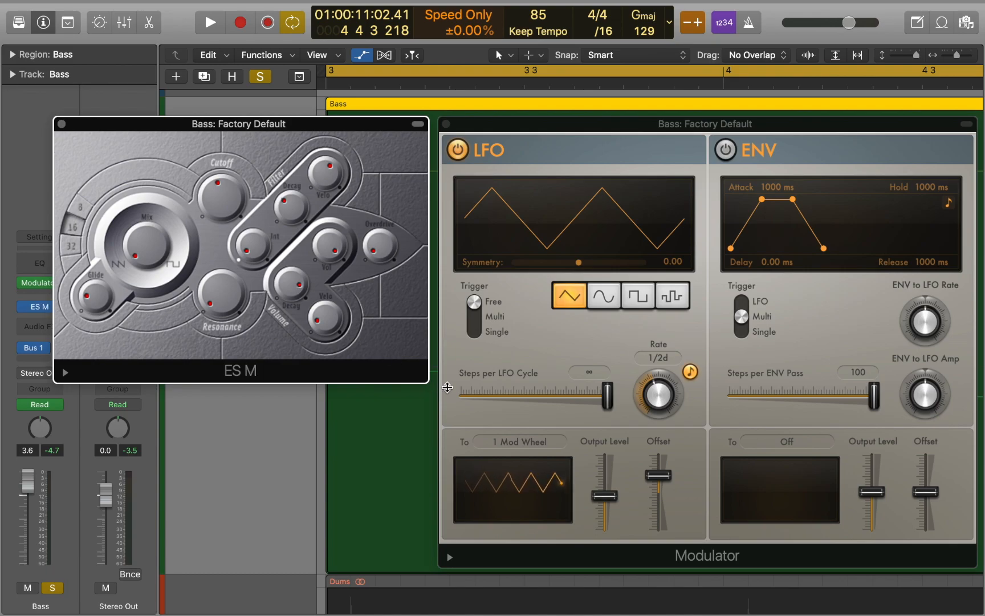
Set the LFO To destination to ES M Cutoff via Learn Plug-in Parameter
{"action": "left_click", "coordinate": [520, 441]}
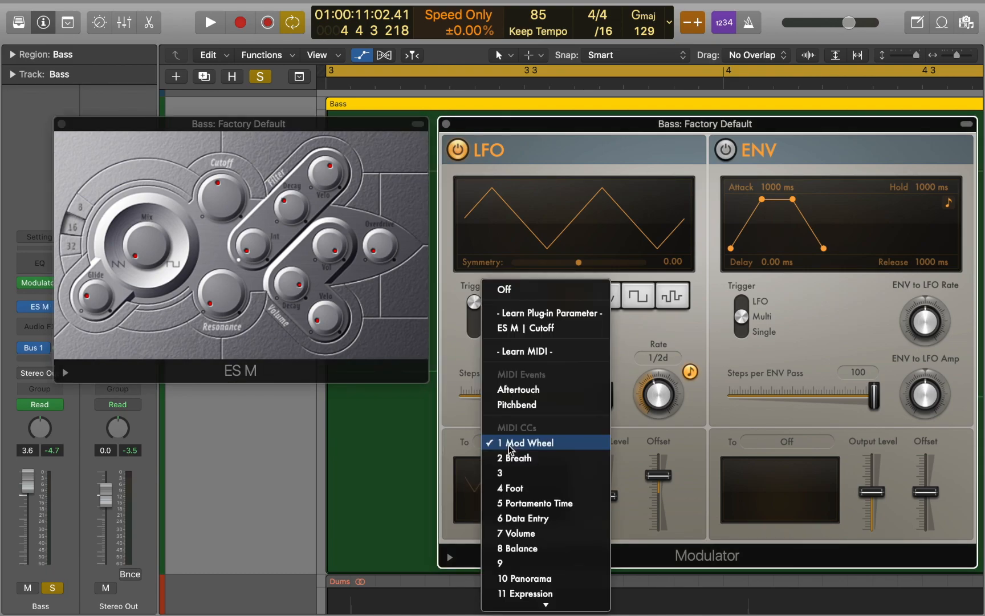
{"action": "mouse_move", "coordinate": [563, 324]}
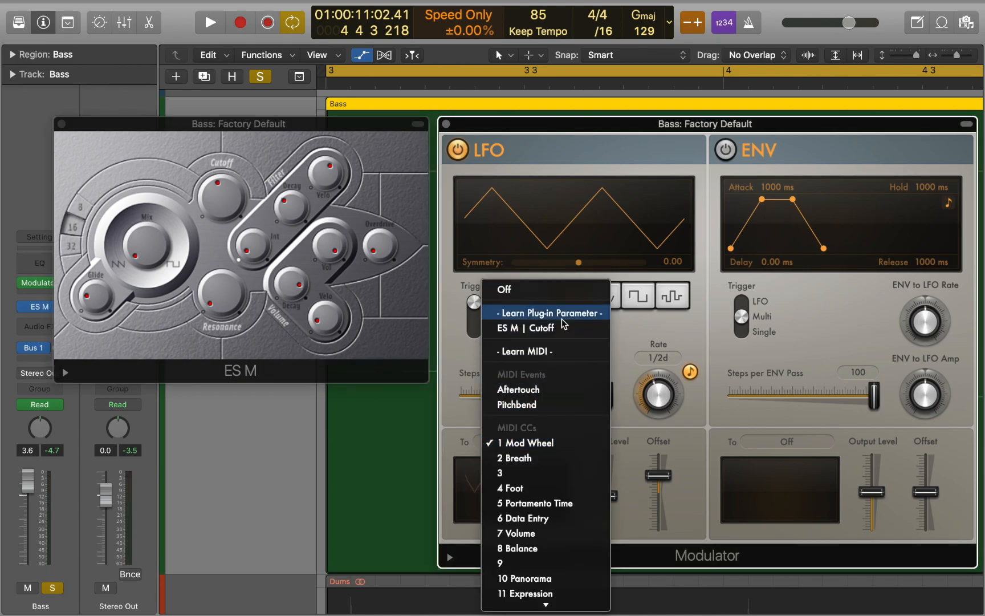
{"action": "left_click", "coordinate": [546, 314]}
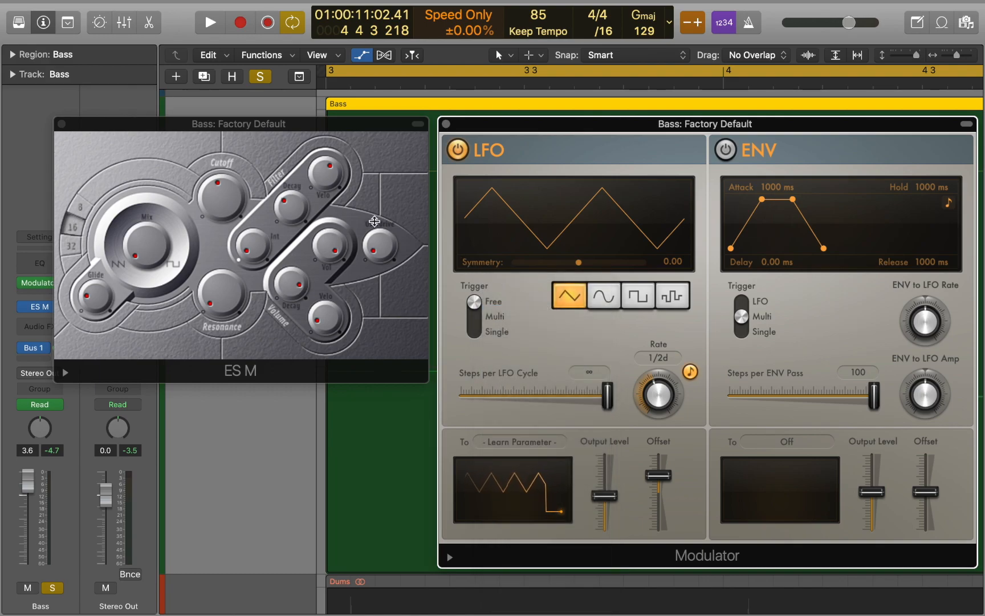
{"action": "left_click", "coordinate": [220, 197]}
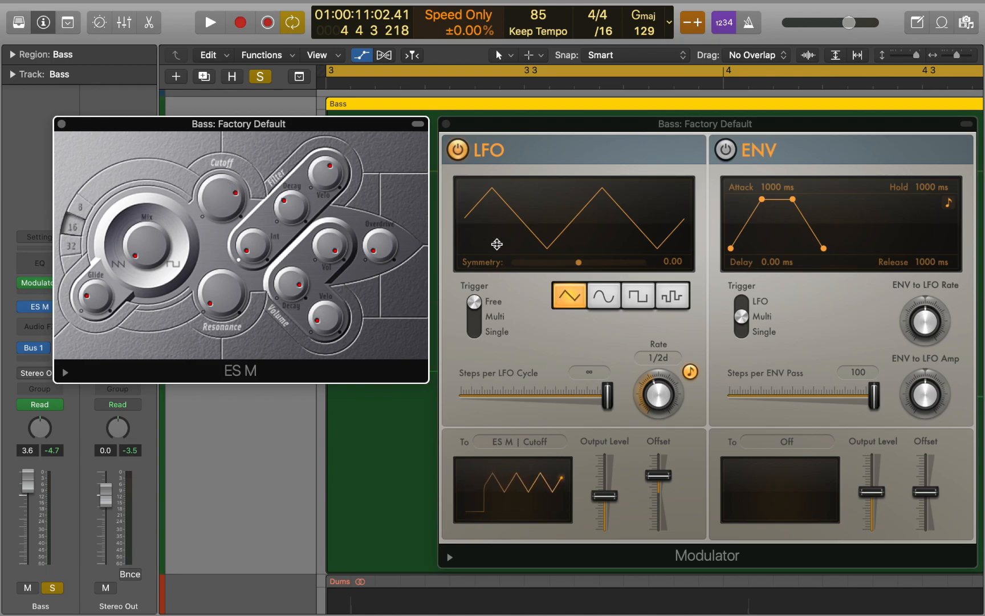
Make the LFO a sine wave at a 1.5-bar rate with a 7% offset
{"action": "left_click", "coordinate": [603, 296]}
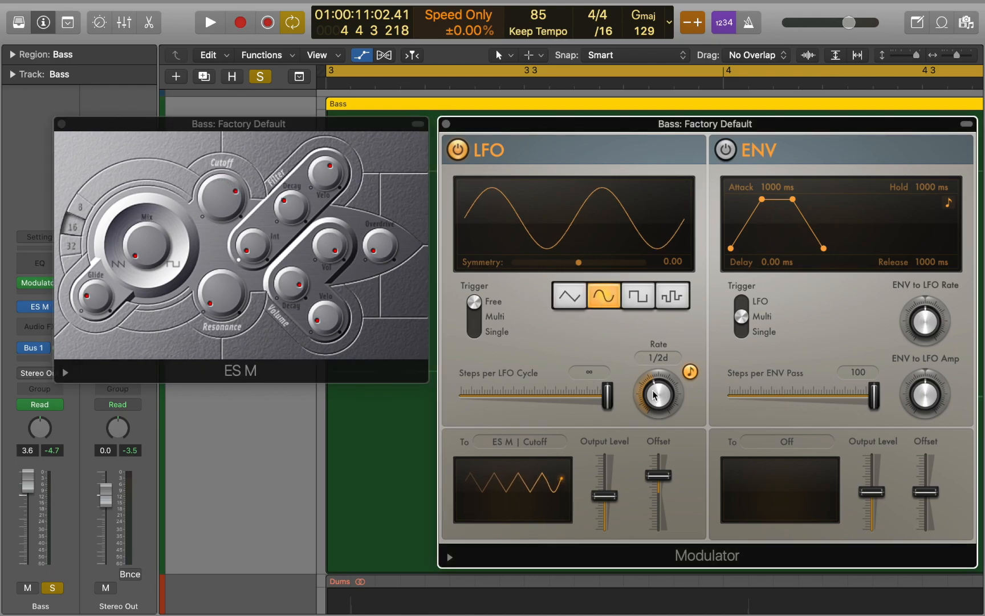
{"action": "left_click_drag", "start_coordinate": [658, 394], "coordinate": [660, 387]}
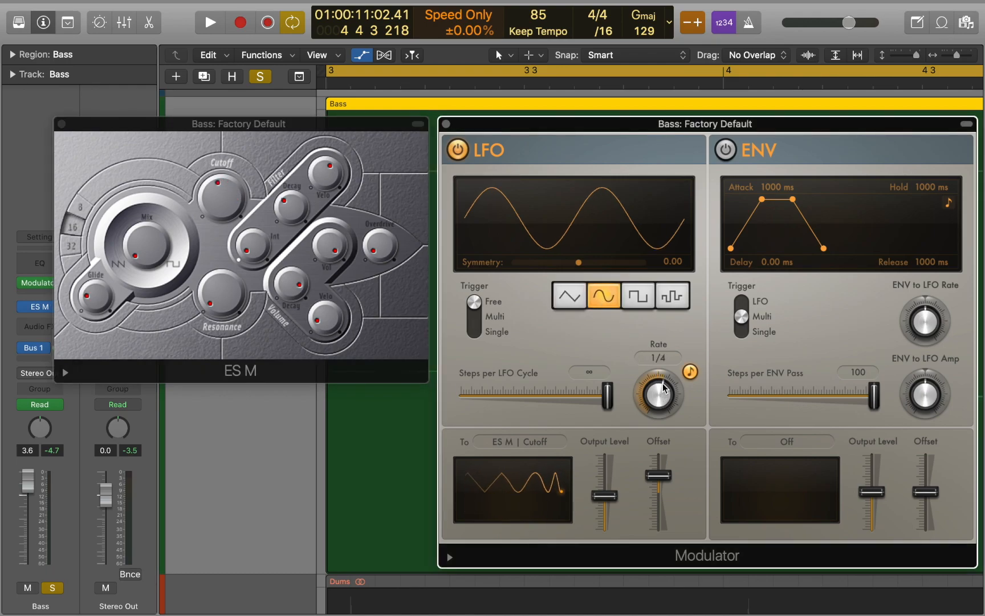
{"action": "left_click_drag", "start_coordinate": [657, 390], "coordinate": [658, 415]}
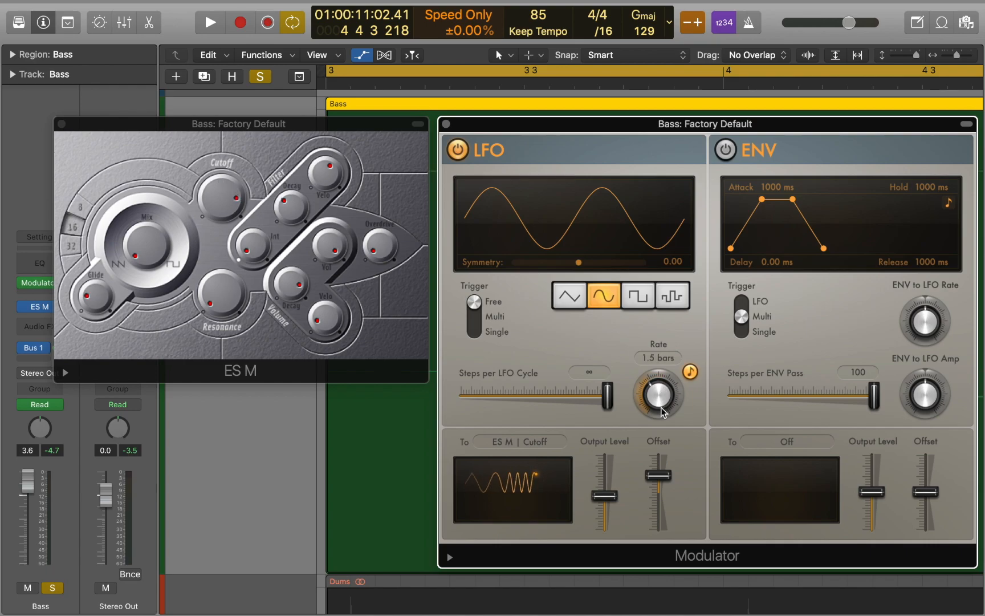
{"action": "left_click_drag", "start_coordinate": [656, 483], "coordinate": [662, 493]}
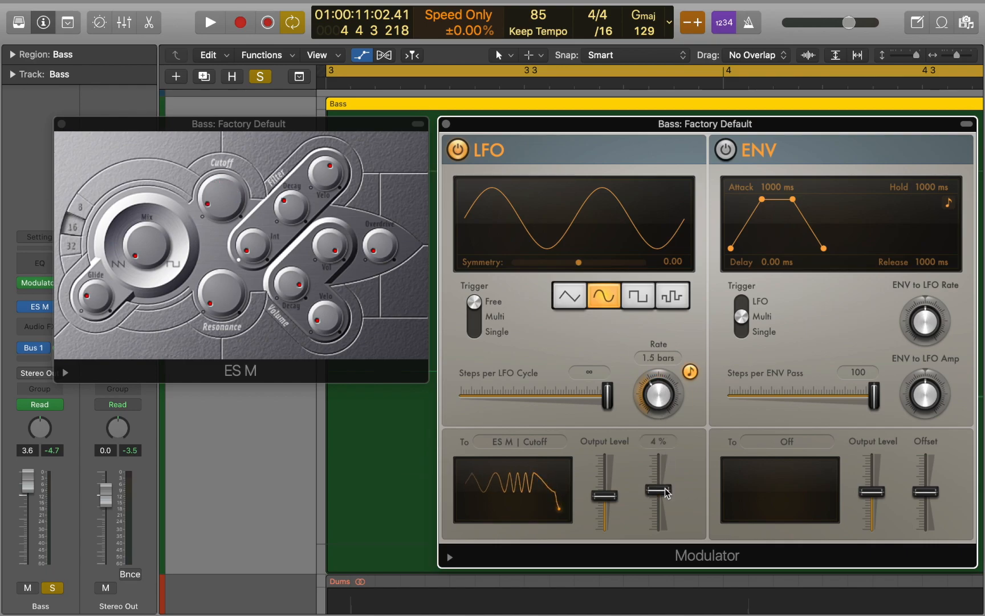
{"action": "left_click_drag", "start_coordinate": [663, 493], "coordinate": [663, 481]}
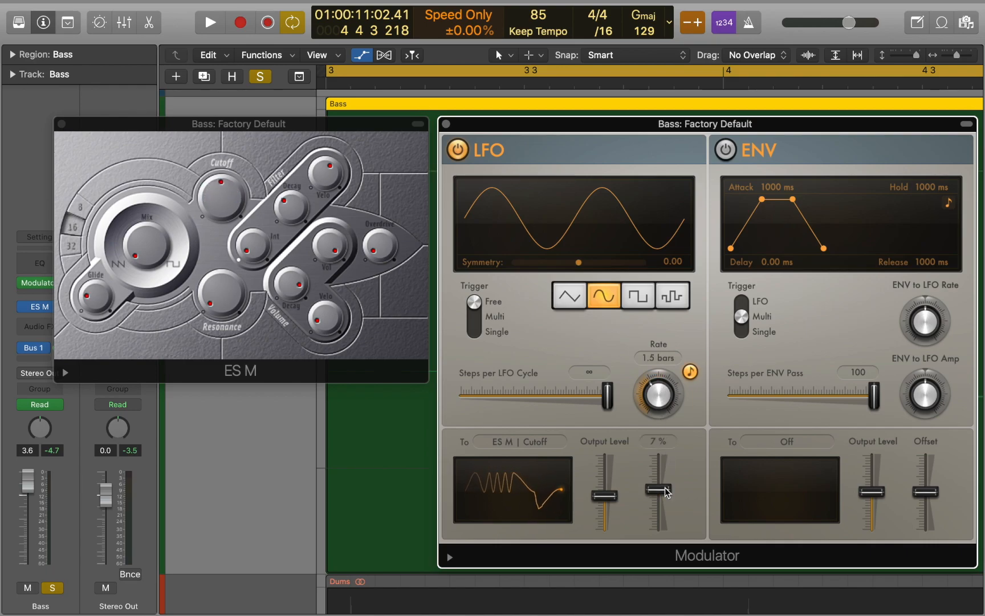